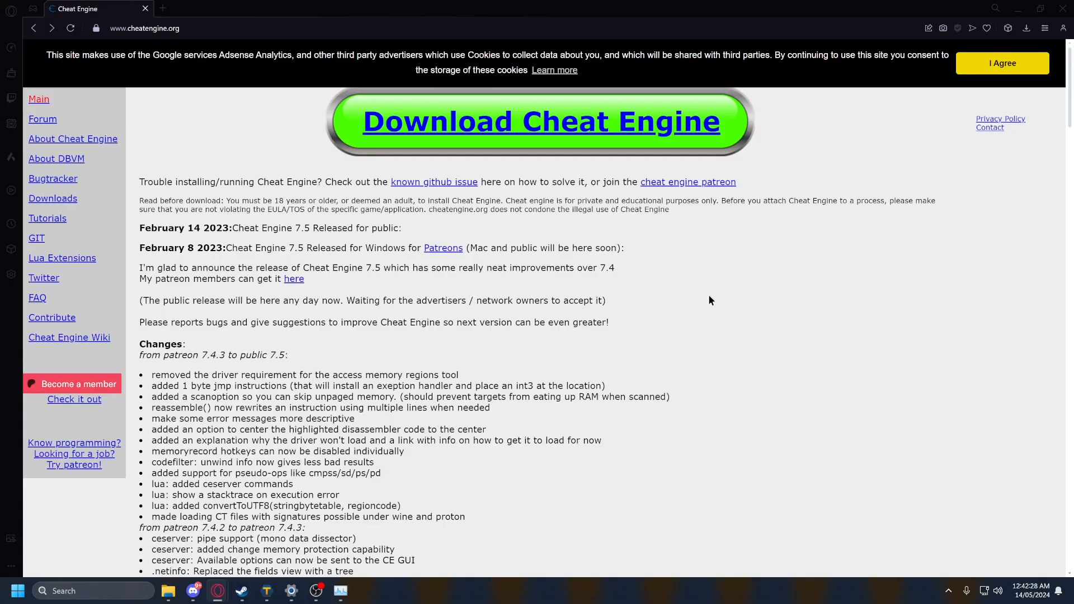
Step: Visit cheatengine.org in Opera GX and download the CheatEngine75.exe installer
left_click(144, 28)
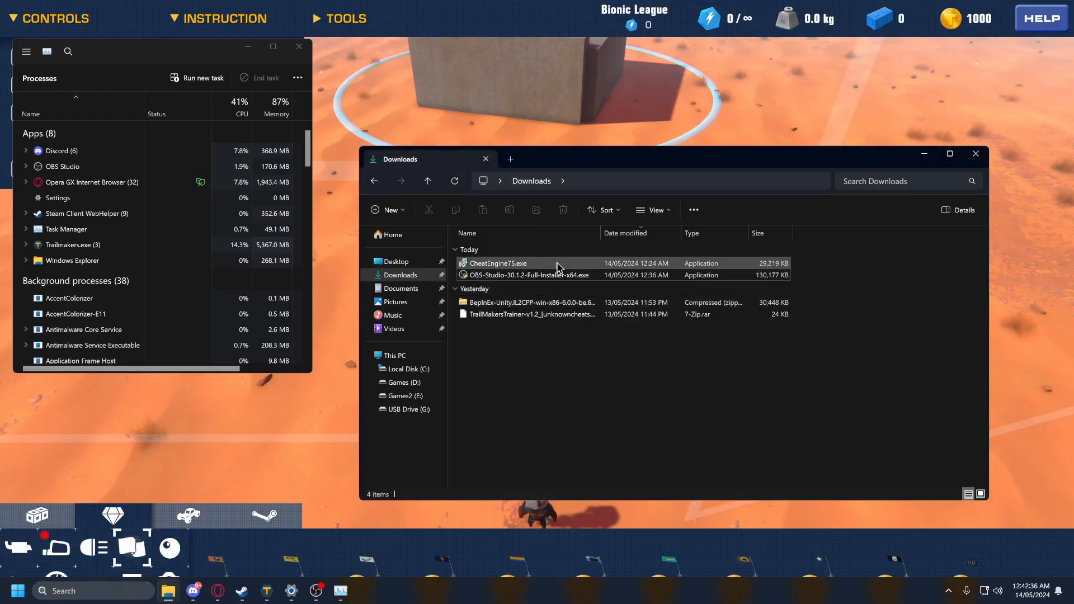
Step: Launch CheatEngine75.exe from Downloads, approving the permission prompt so Setup runs
left_click(497, 263)
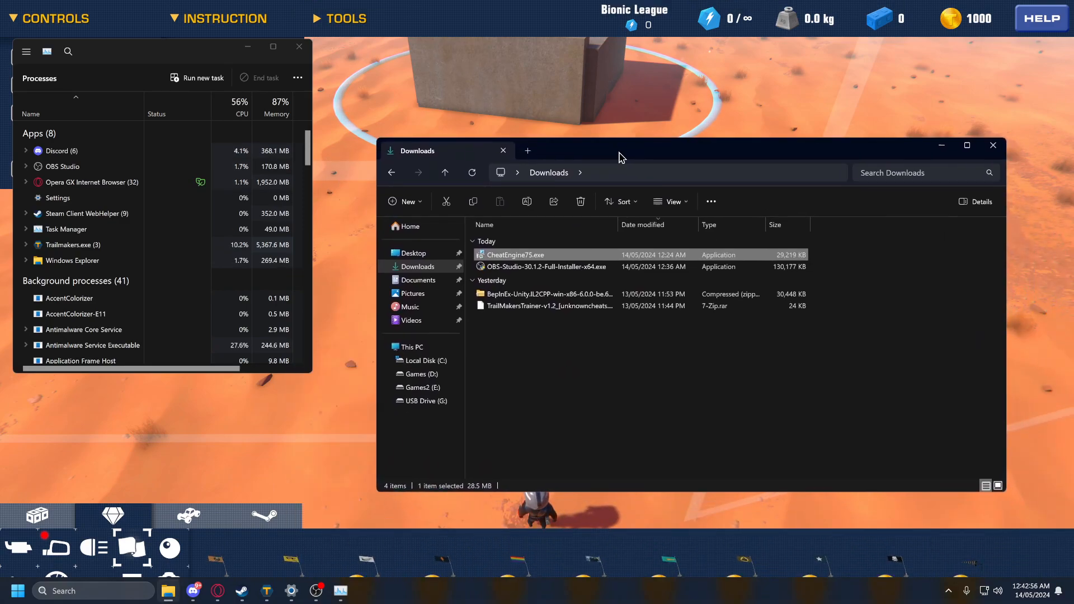
mouse_move(340, 590)
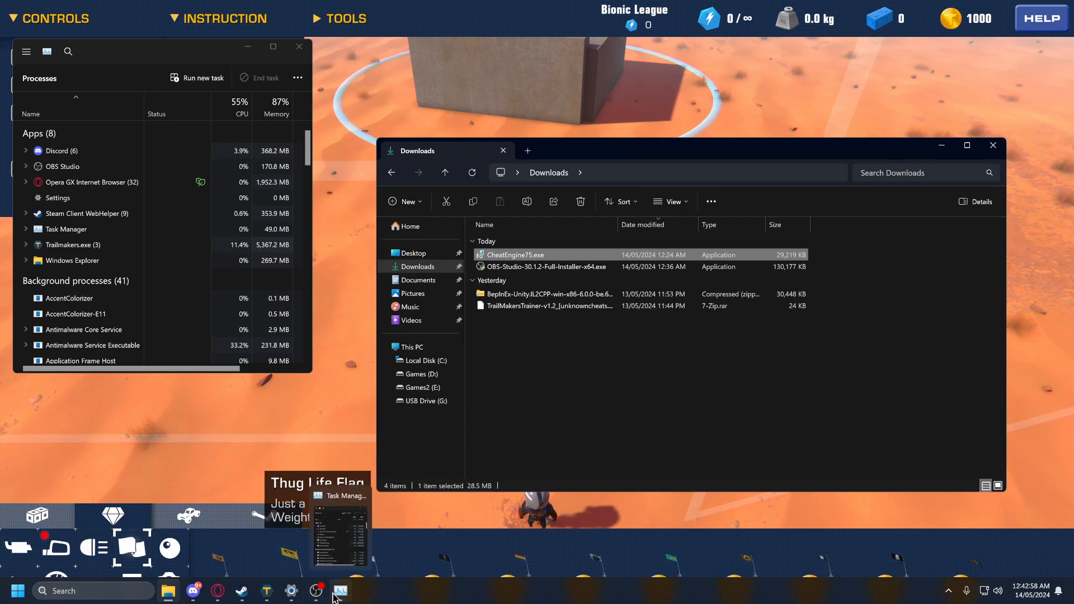
double_click(525, 255)
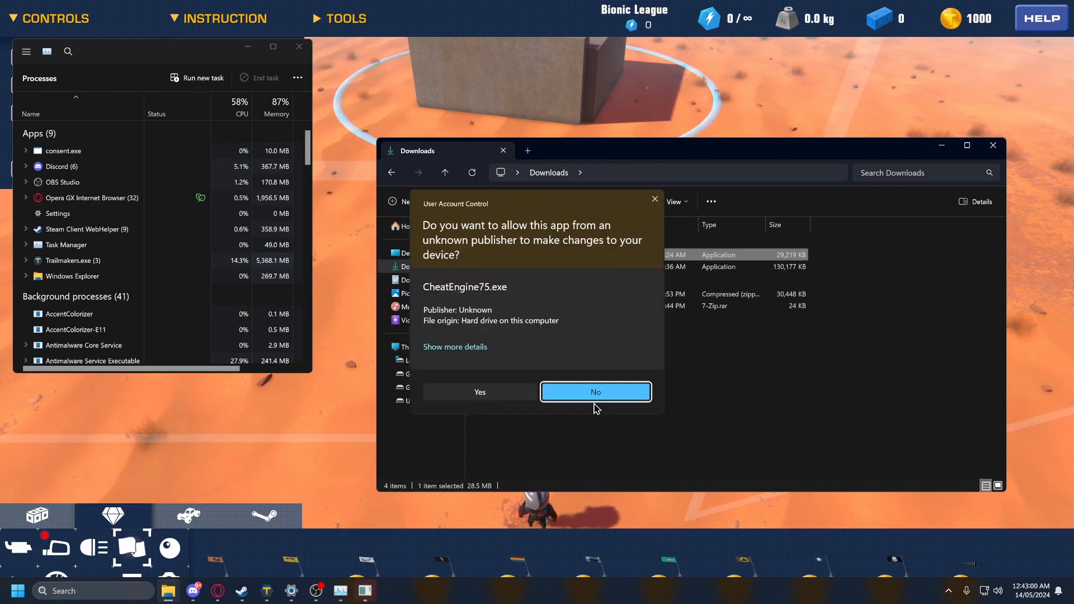
left_click(593, 391)
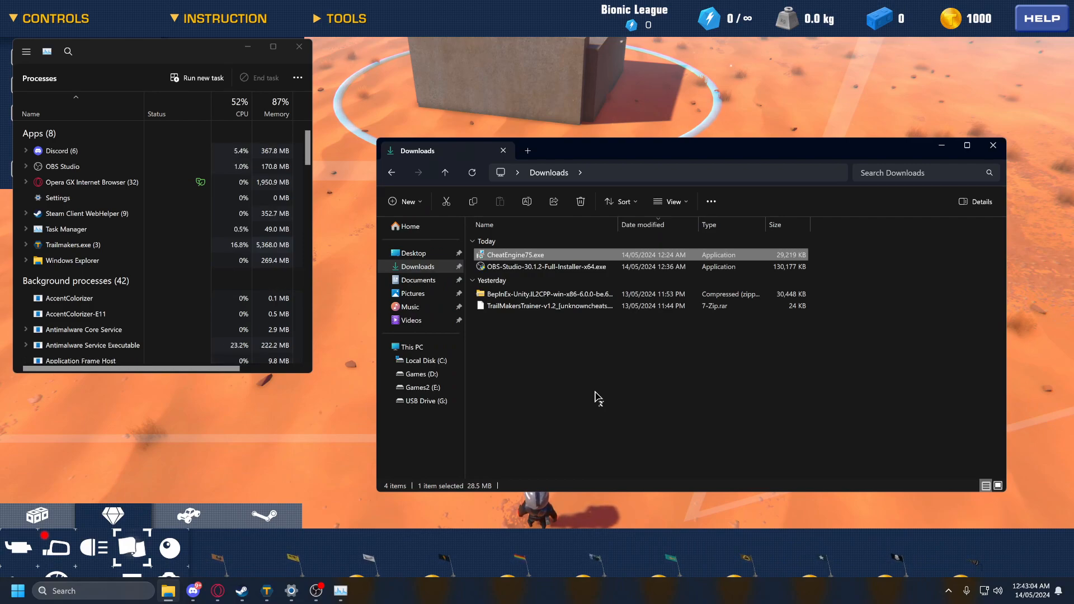
double_click(547, 266)
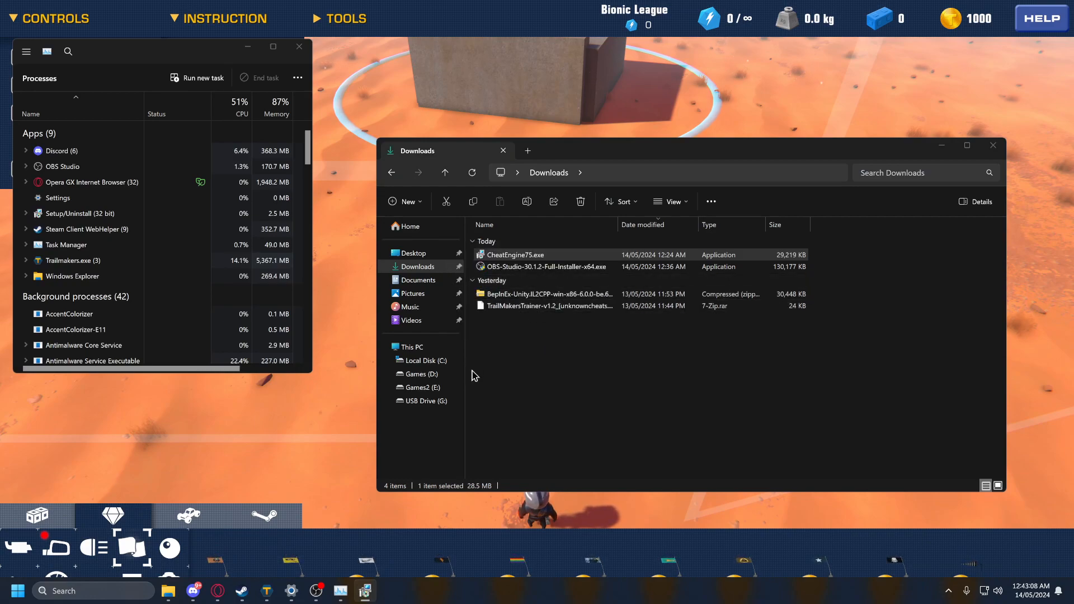
mouse_move(485, 377)
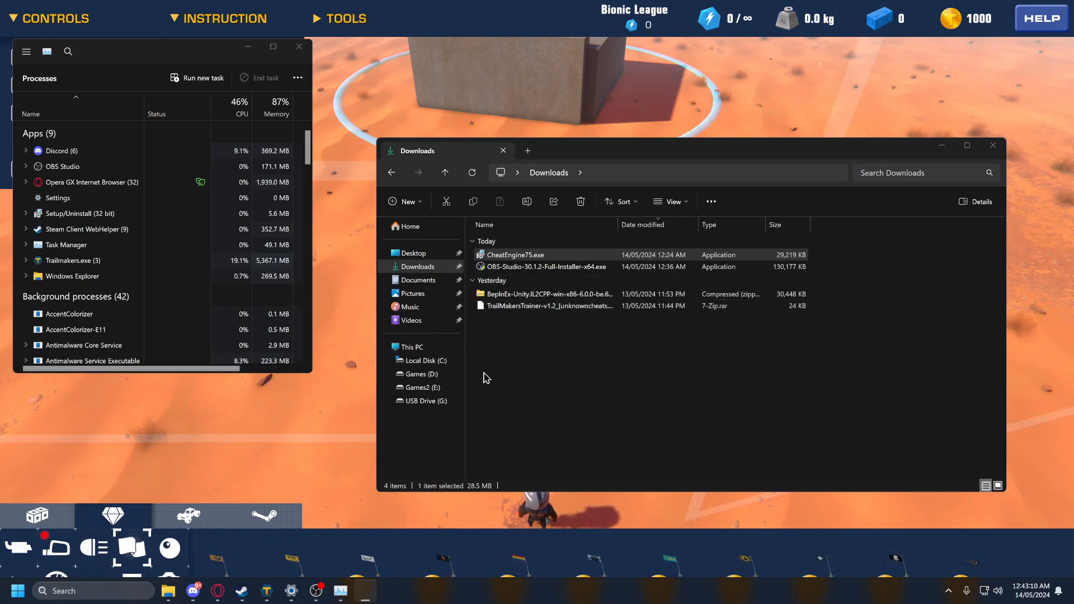
Step: Pass the installer welcome page and skip the bundled RAV antivirus offer
double_click(516, 255)
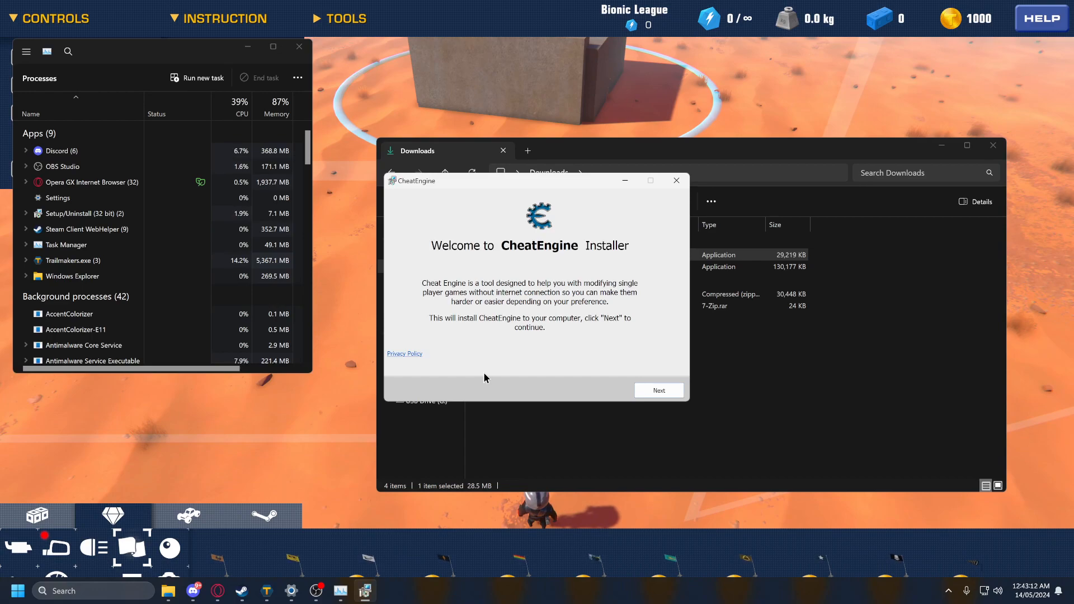
mouse_move(630, 361)
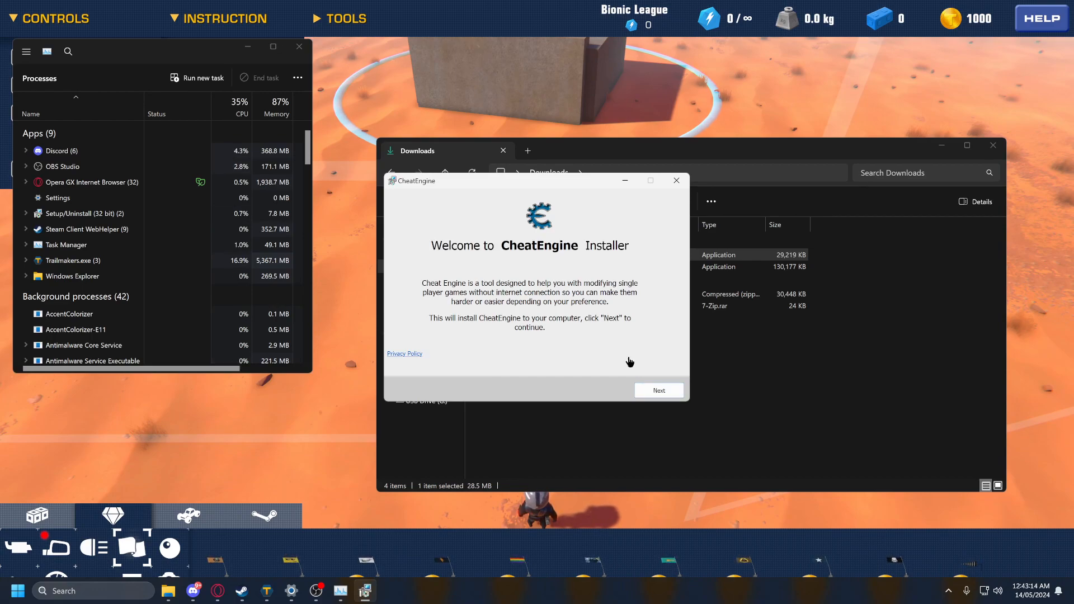
left_click(657, 391)
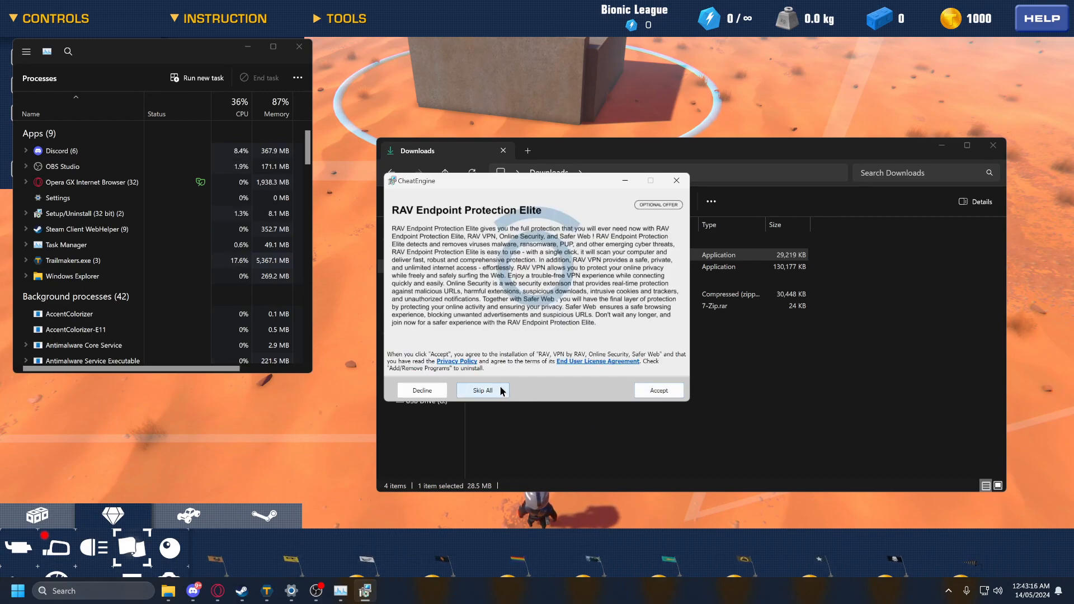
left_click(482, 390)
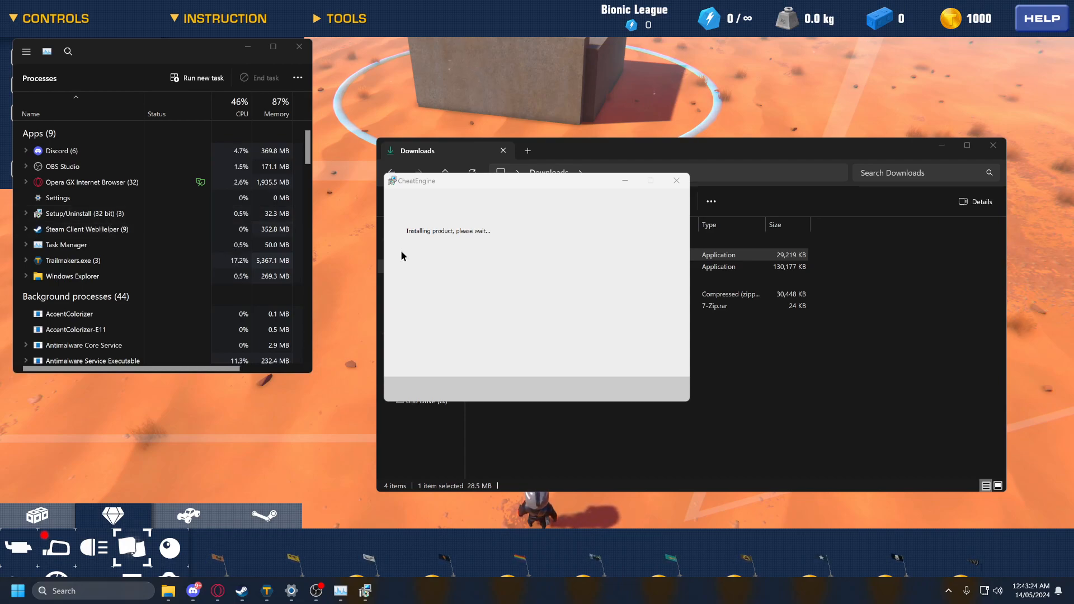
mouse_move(472, 264)
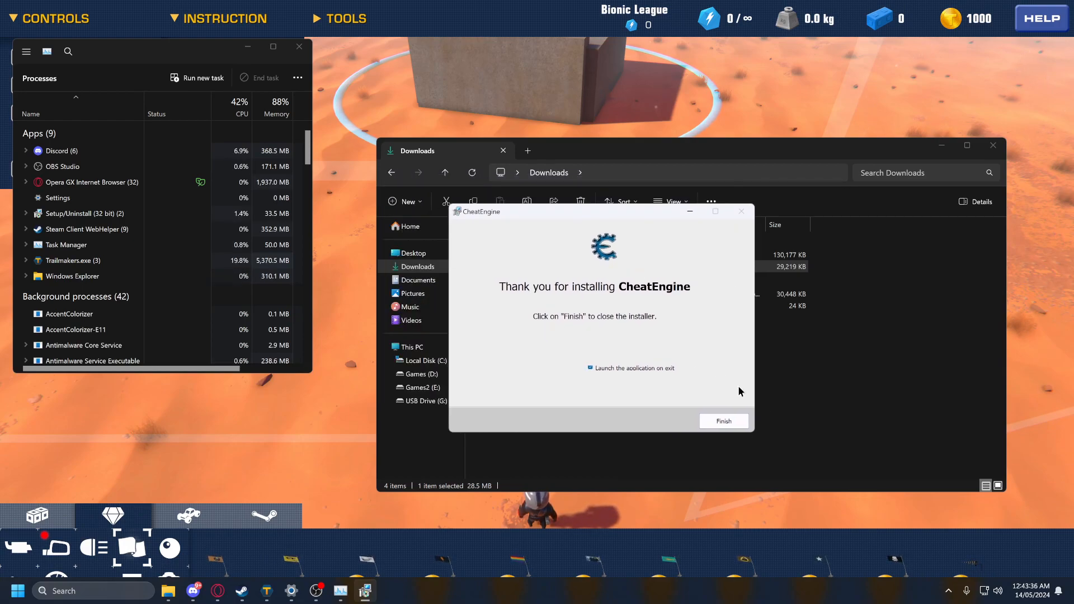
Step: Finish the installer and attach Cheat Engine 7.5 to the Trailmakers process
left_click(722, 420)
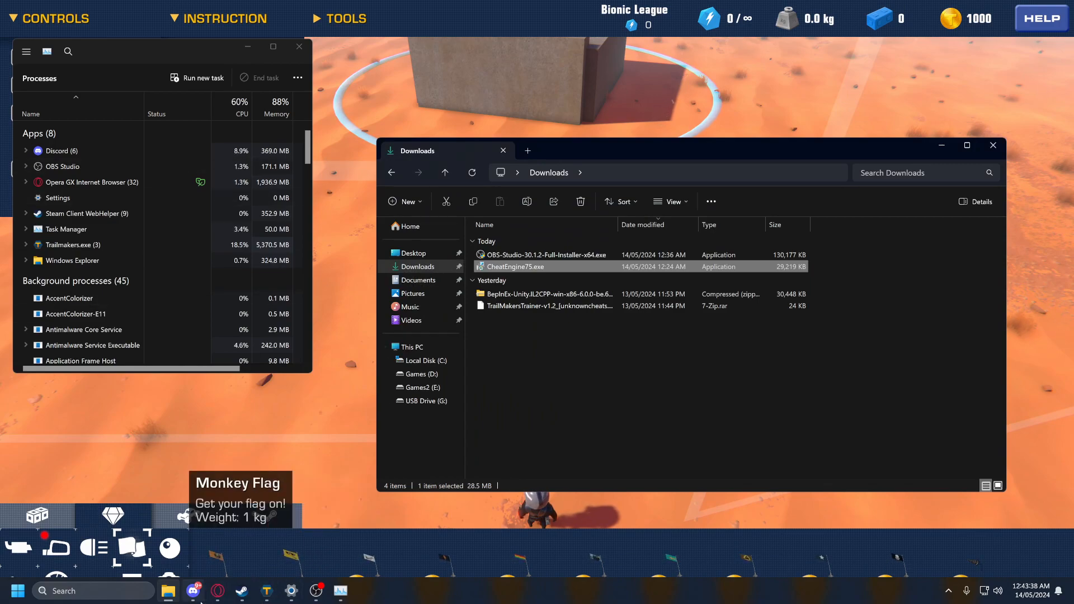
type("character Map")
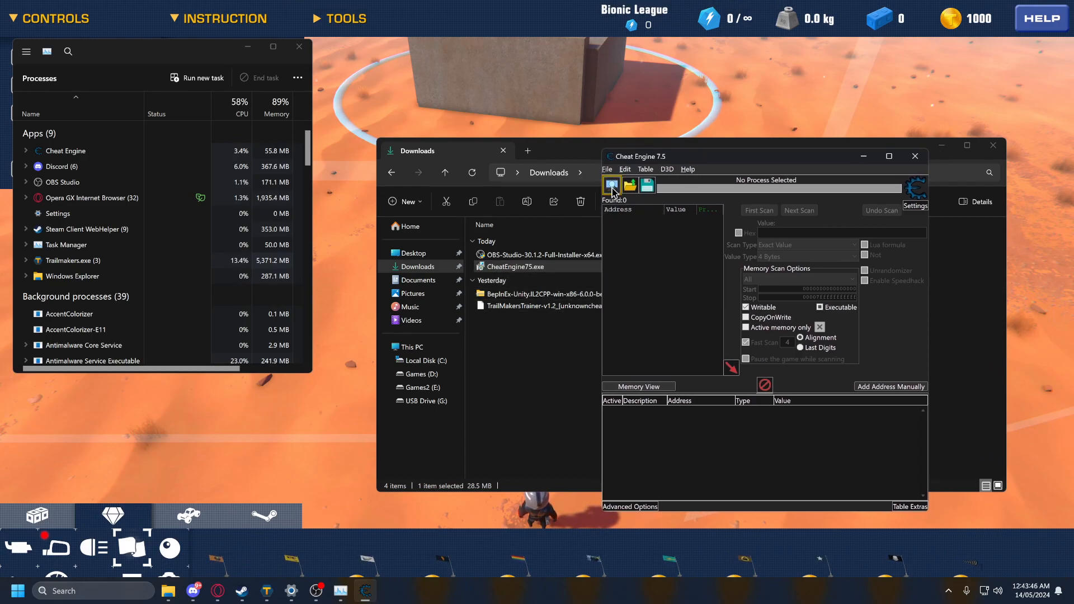
left_click(611, 185)
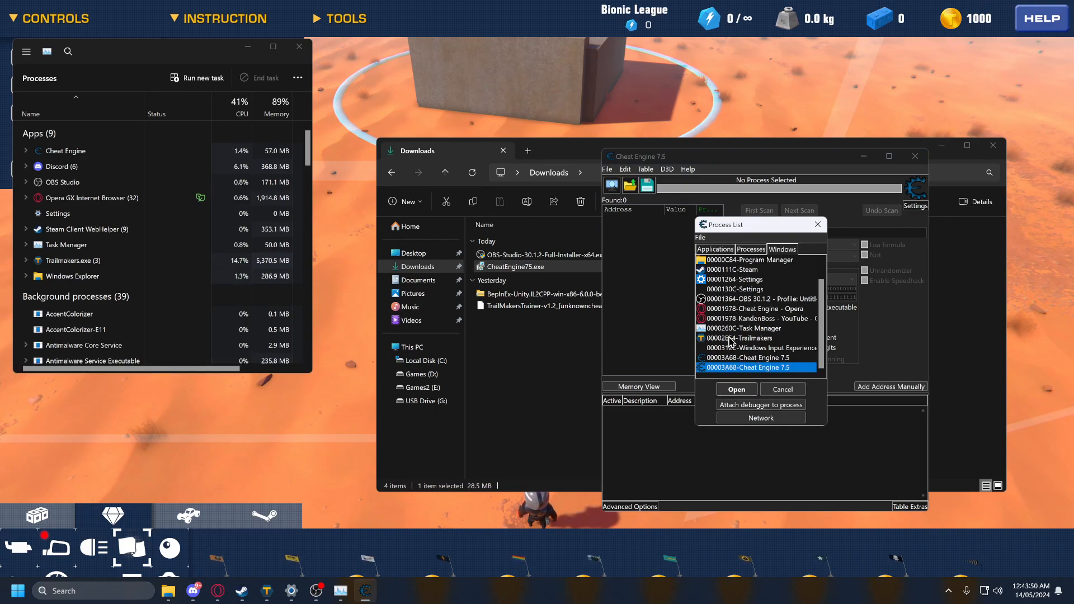
left_click(736, 389)
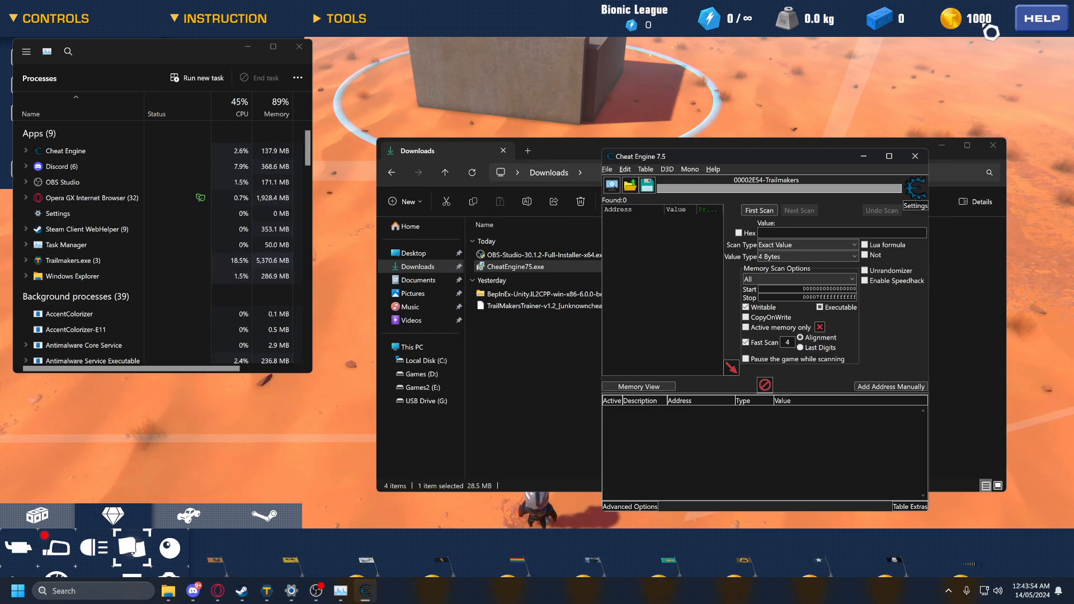
Step: Run a first scan for the value 1000, returning 11,794 addresses
type("1")
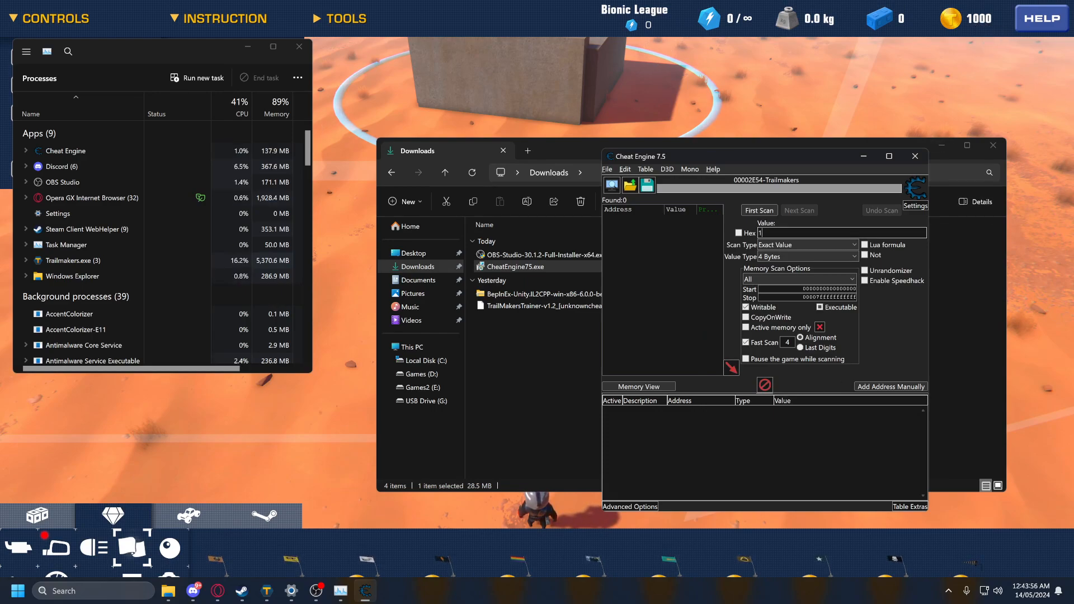
type("000")
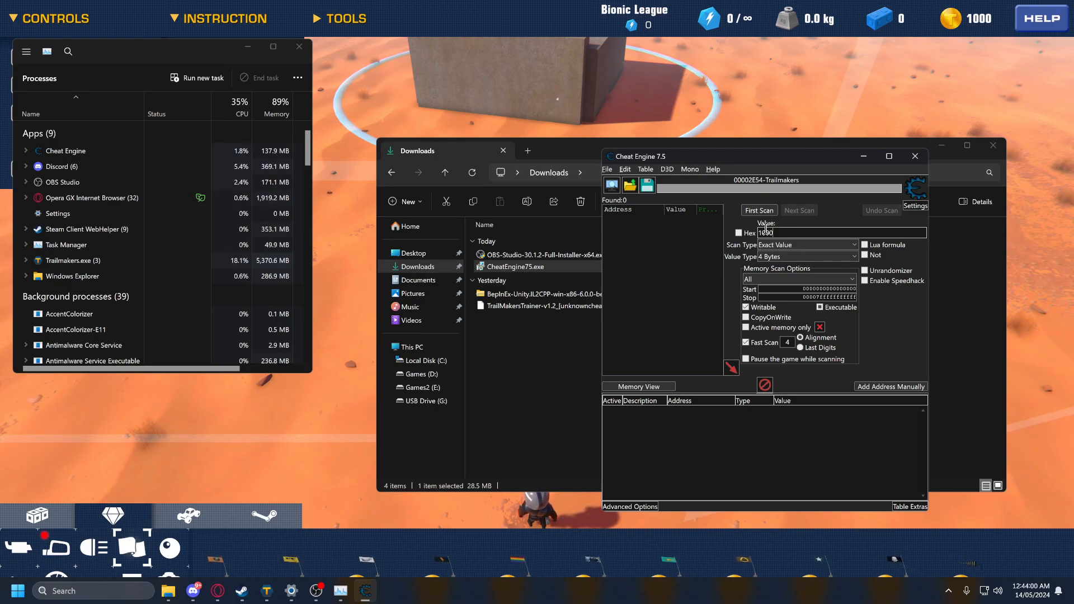
left_click(758, 210)
type("500")
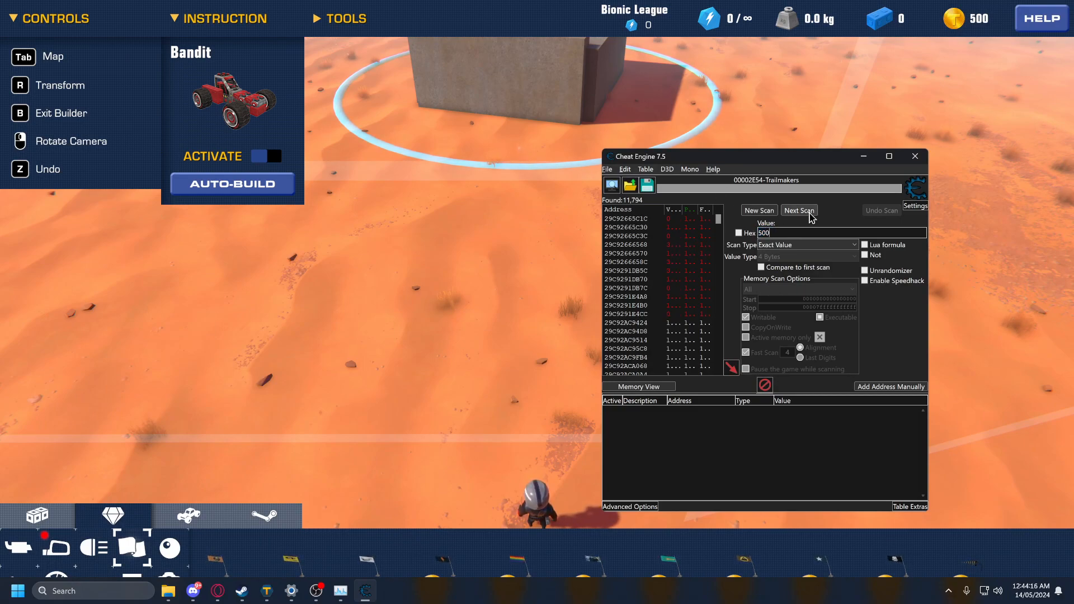
Step: Rescan for 500 then 0, narrowing results to two addresses, and select the first
left_click(797, 210)
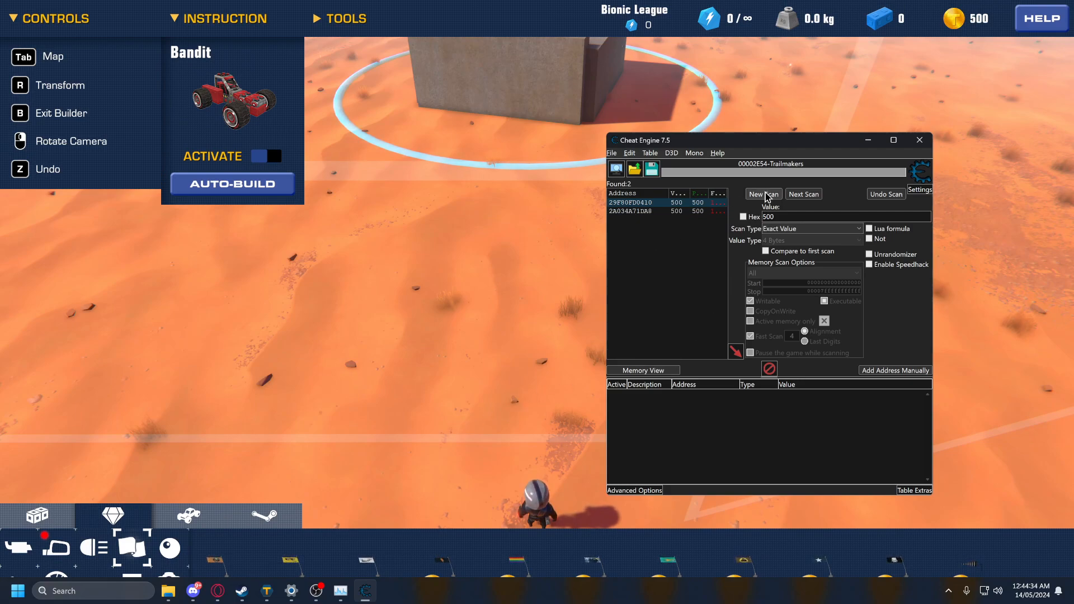
left_click(458, 552)
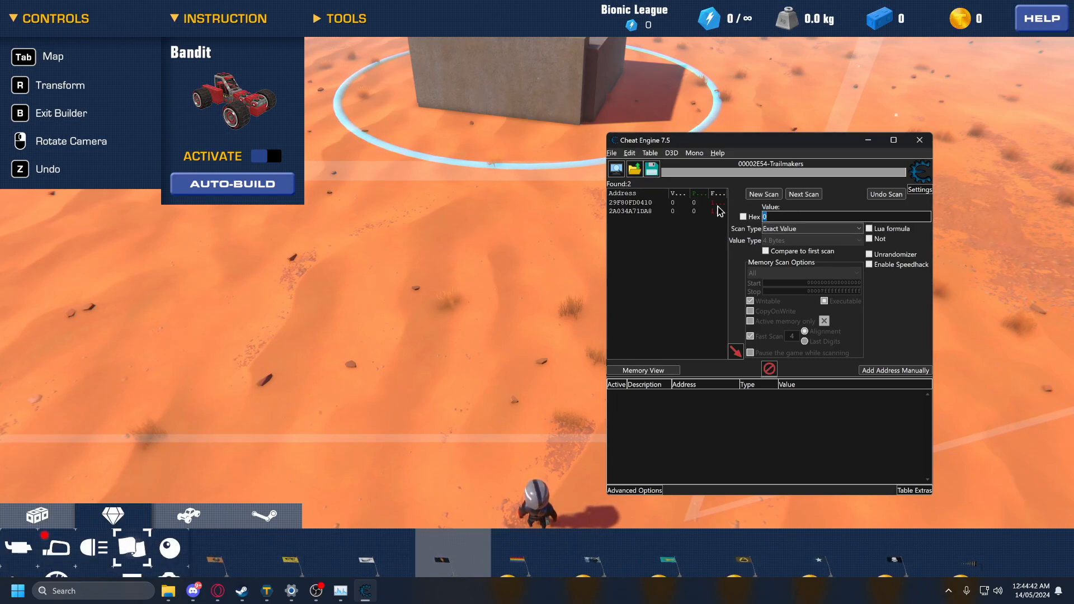
left_click(629, 203)
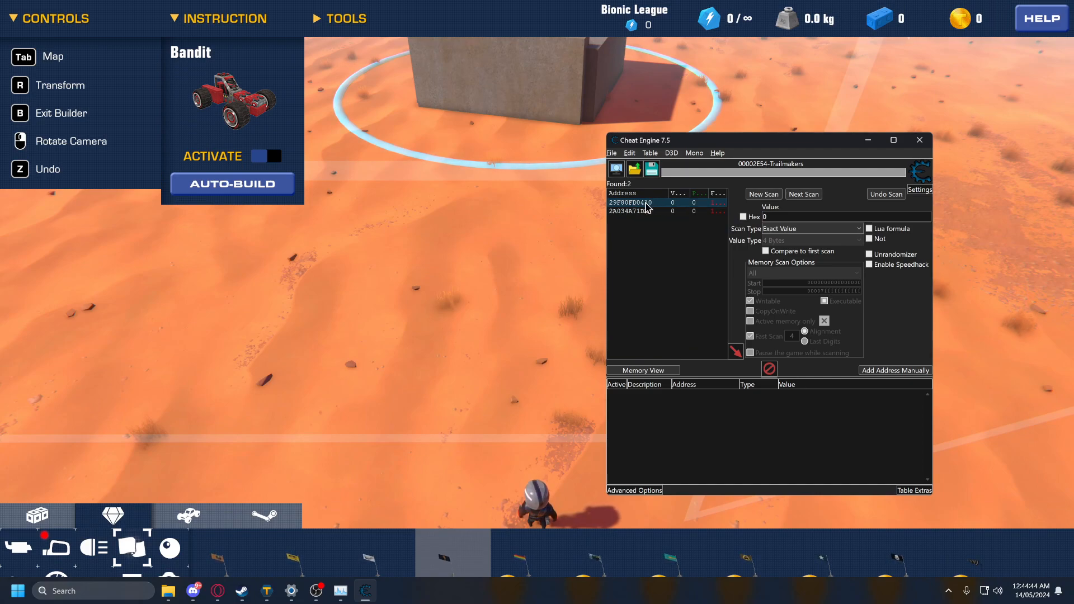
Step: Add the coin address 29F80FD0410 to the table and set its value to 999999999
double_click(630, 203)
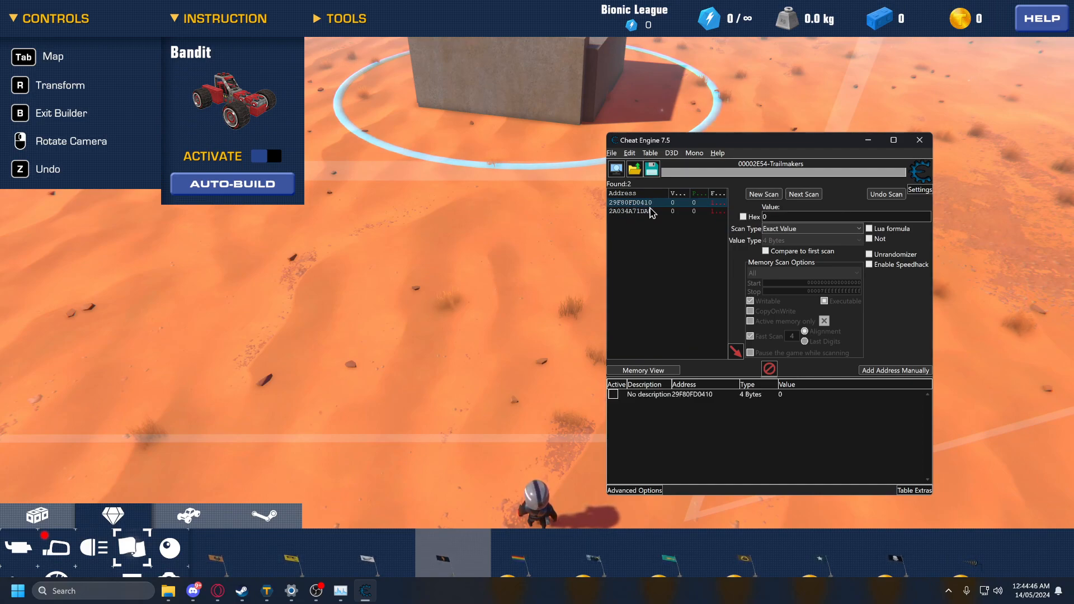
mouse_move(639, 208)
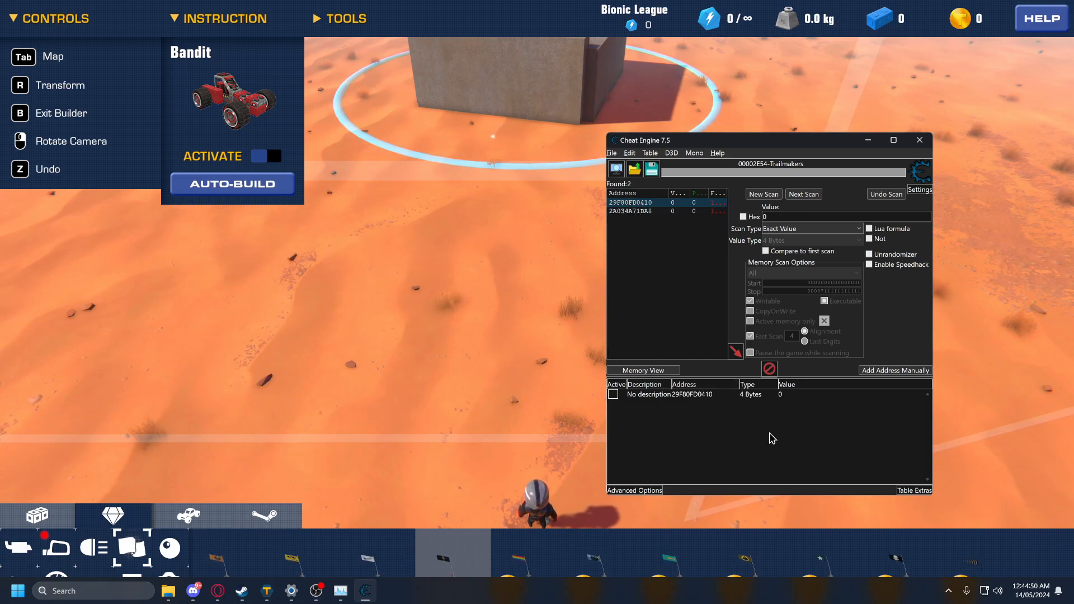
mouse_move(787, 402)
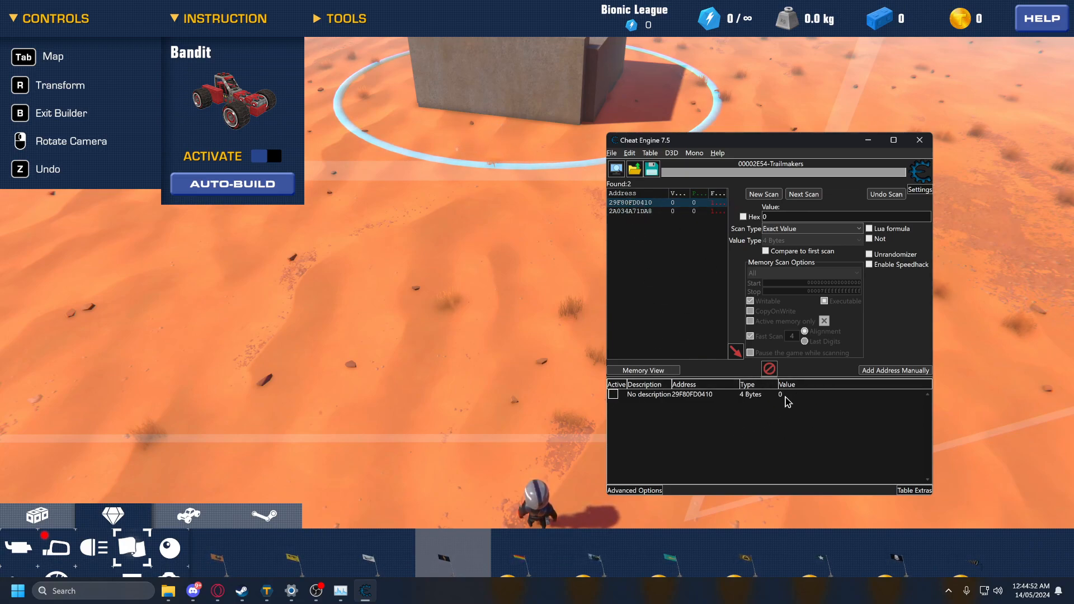
left_click(670, 395)
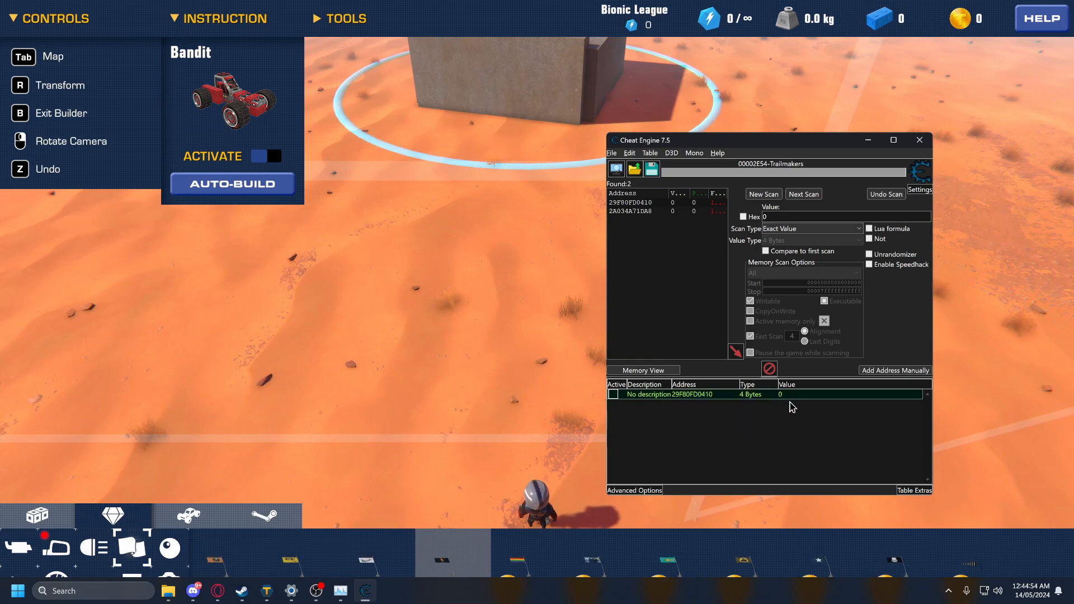
double_click(780, 394)
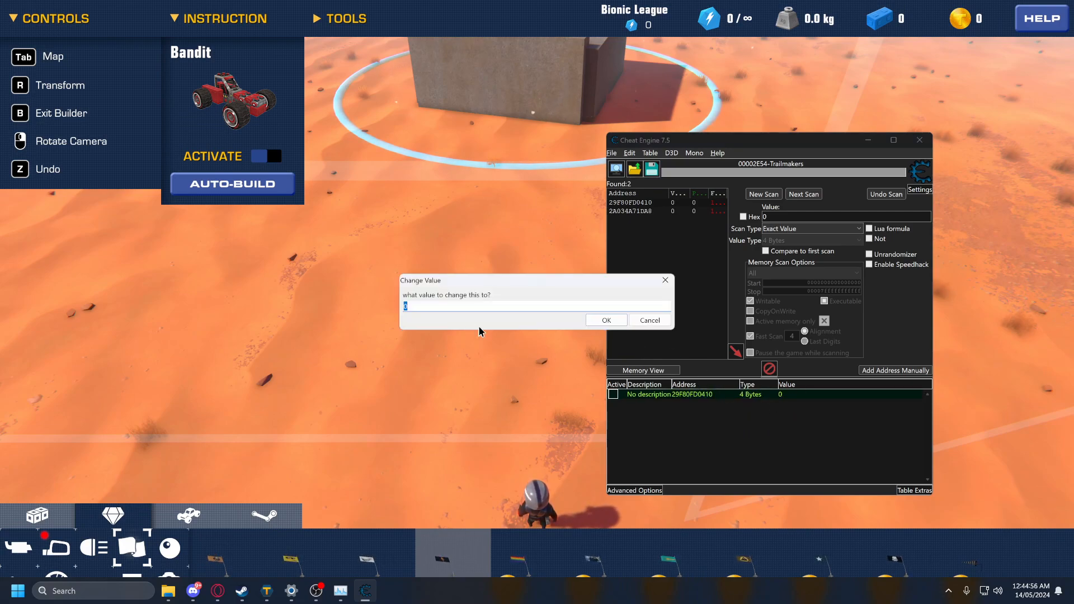
type("999999999")
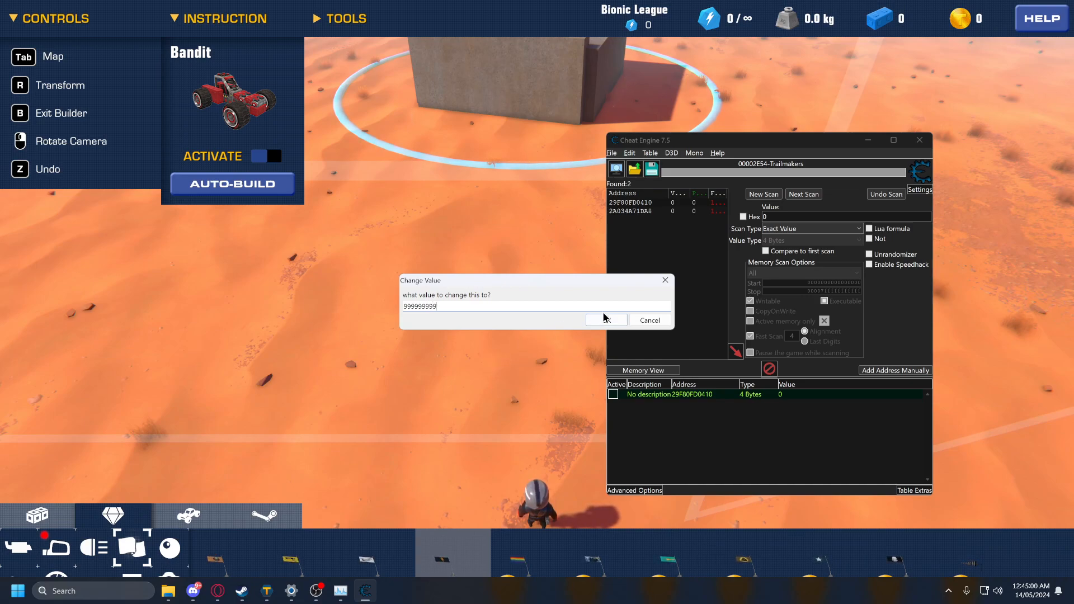
left_click(605, 320)
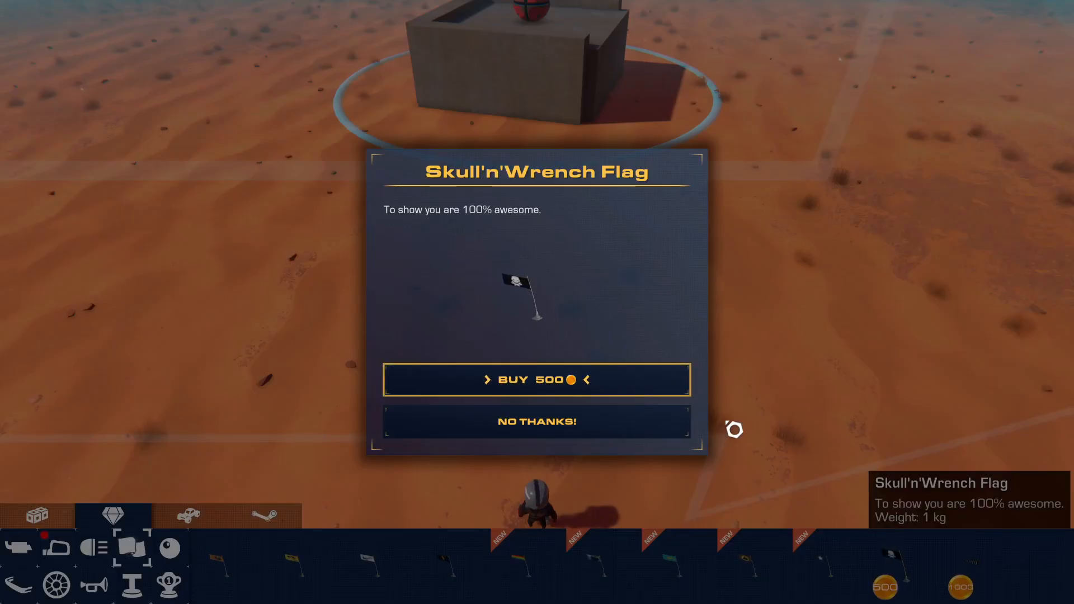
Step: Buy the Skull'n'Wrench Flag for 500 coins, leaving a balance of 999,995,968
left_click(536, 422)
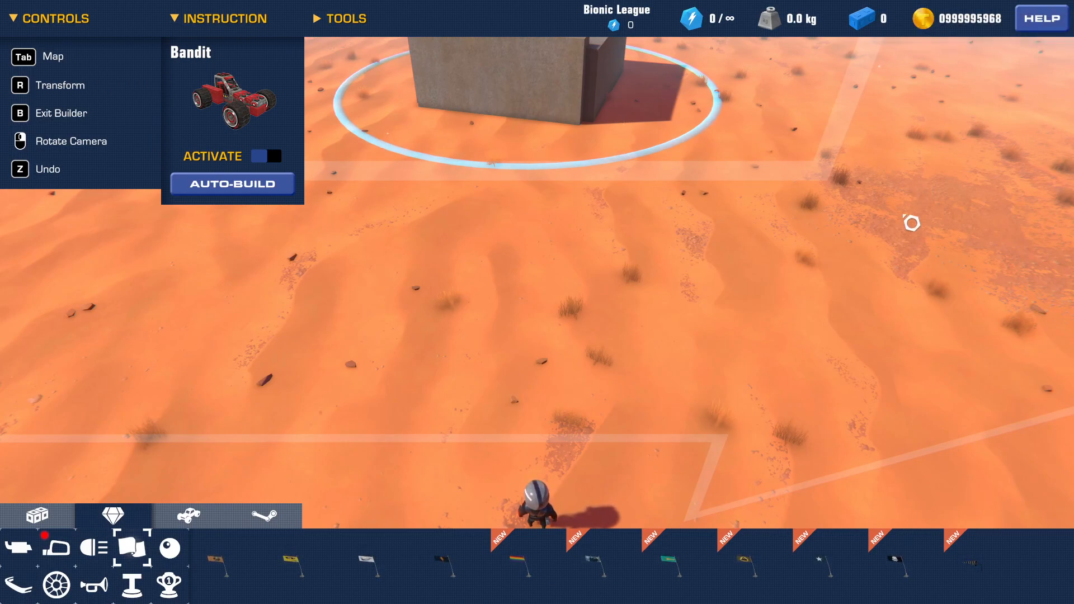
mouse_move(643, 438)
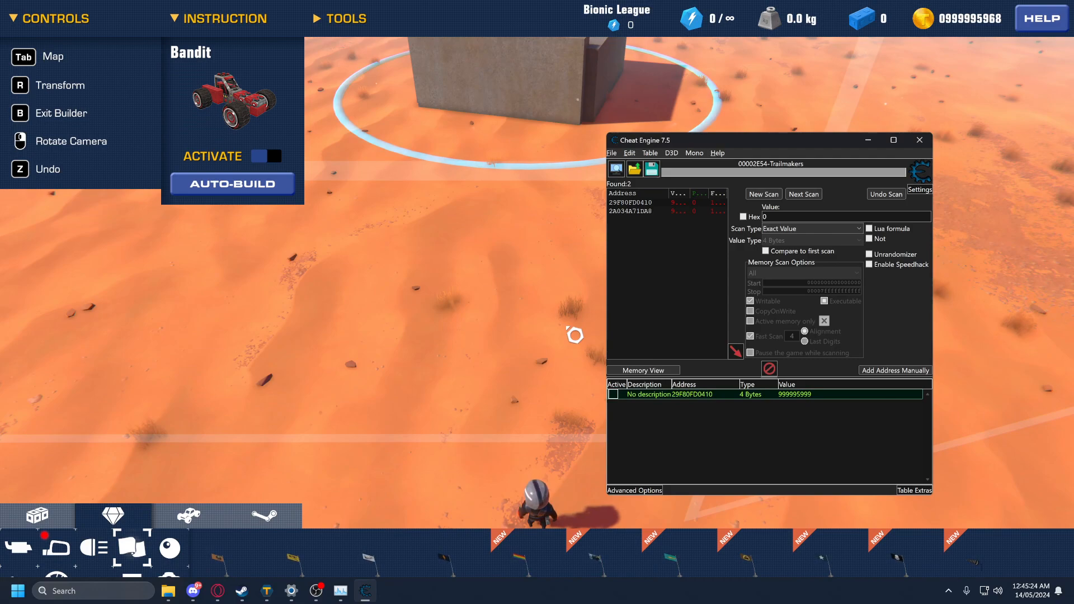
left_click(651, 211)
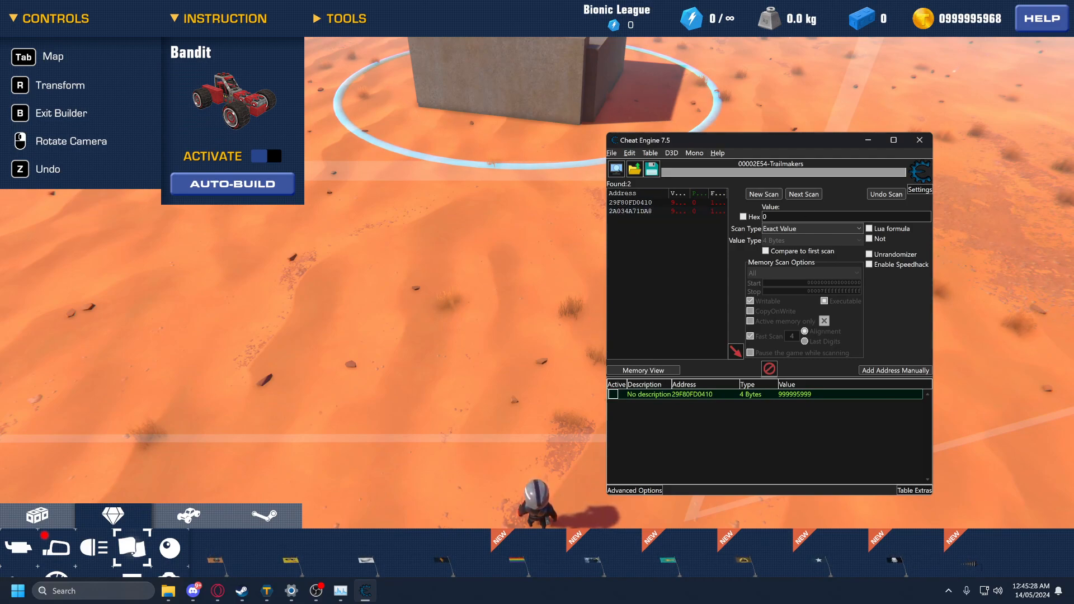
mouse_move(170, 548)
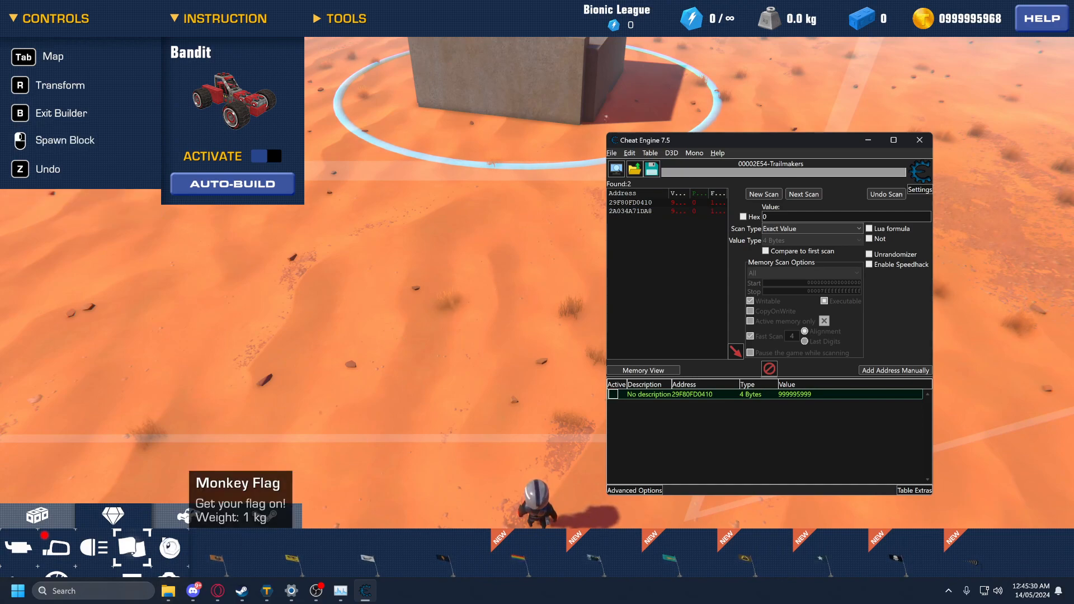